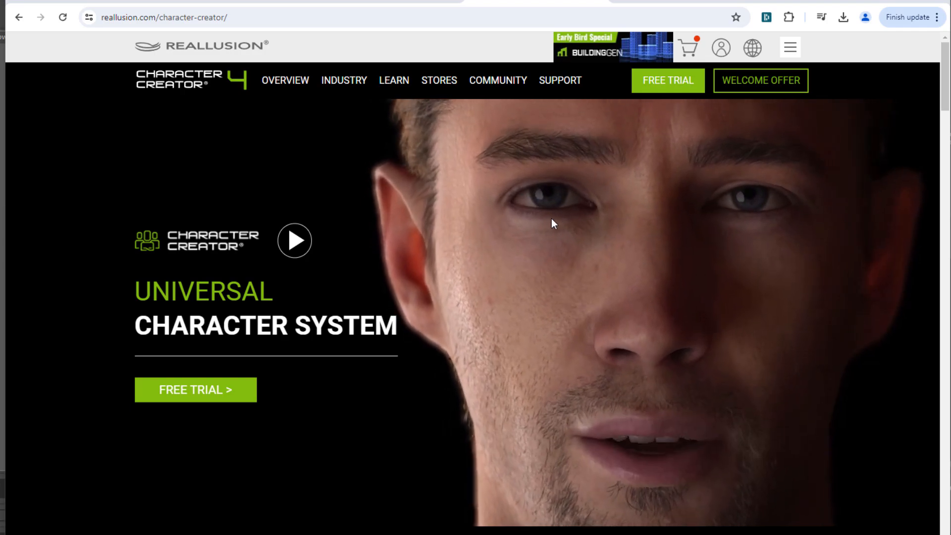
- Inspect the body's Morpher blendshape inputs and the V_Open channel in the Channel Box
left_click(304, 525)
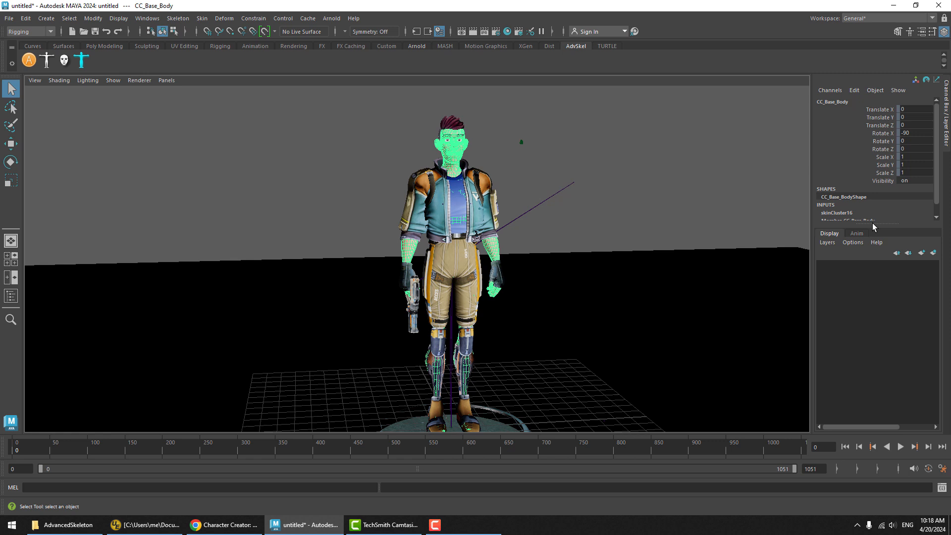
left_click(848, 220)
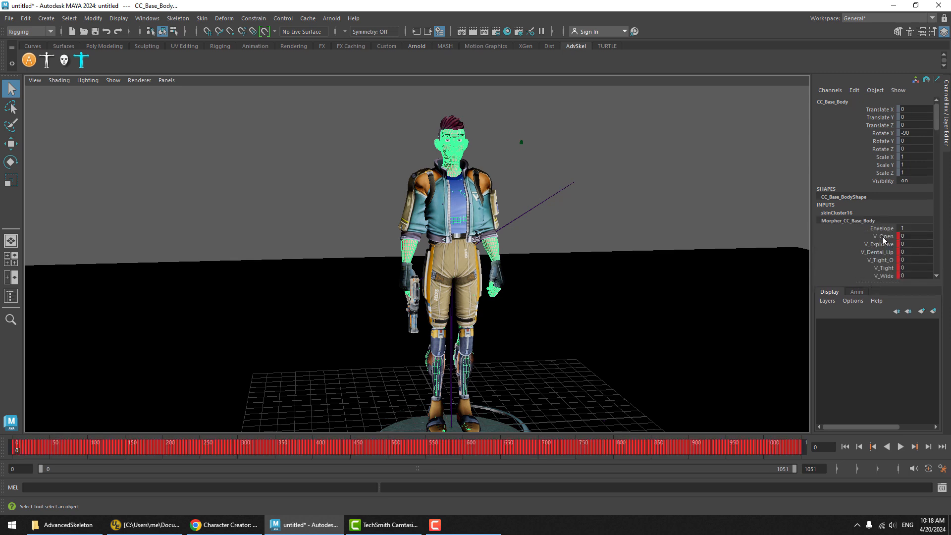
left_click(881, 236)
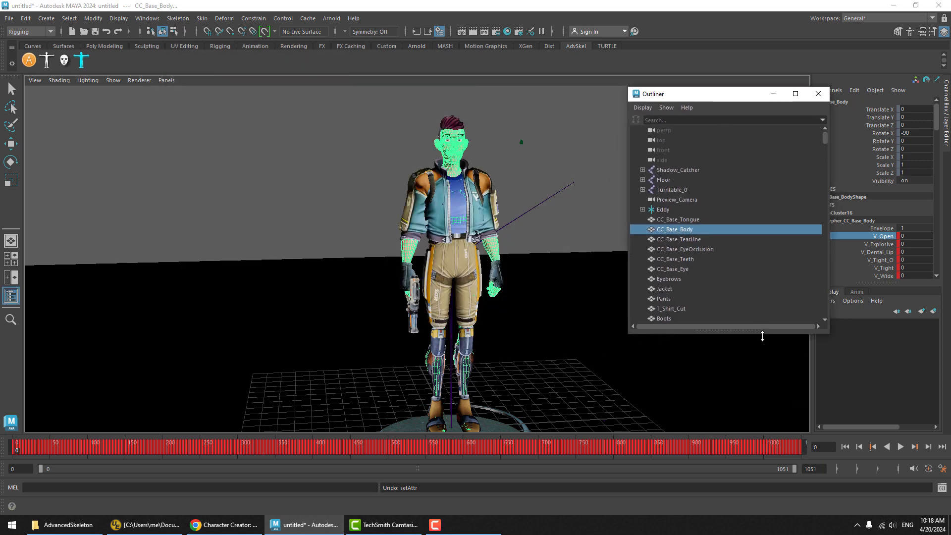
scroll("down", 3)
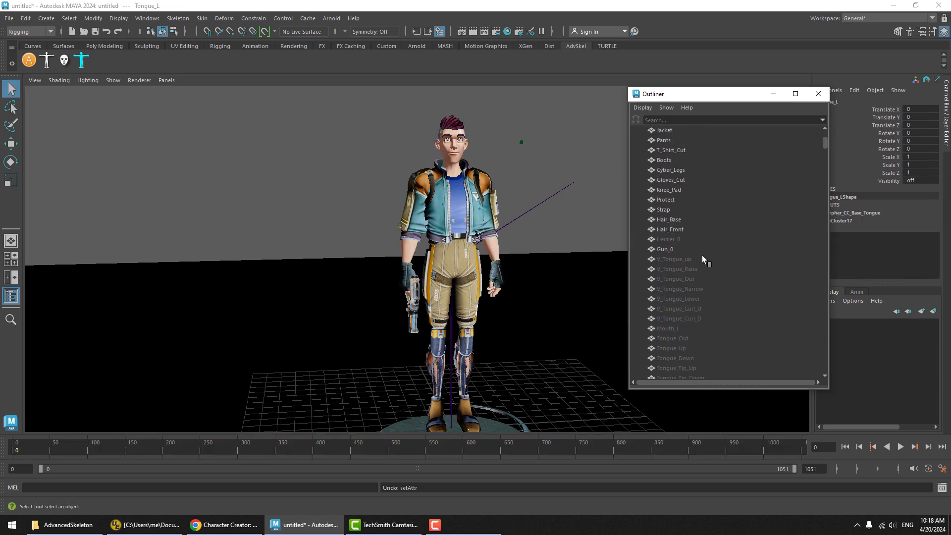
mouse_move(697, 265)
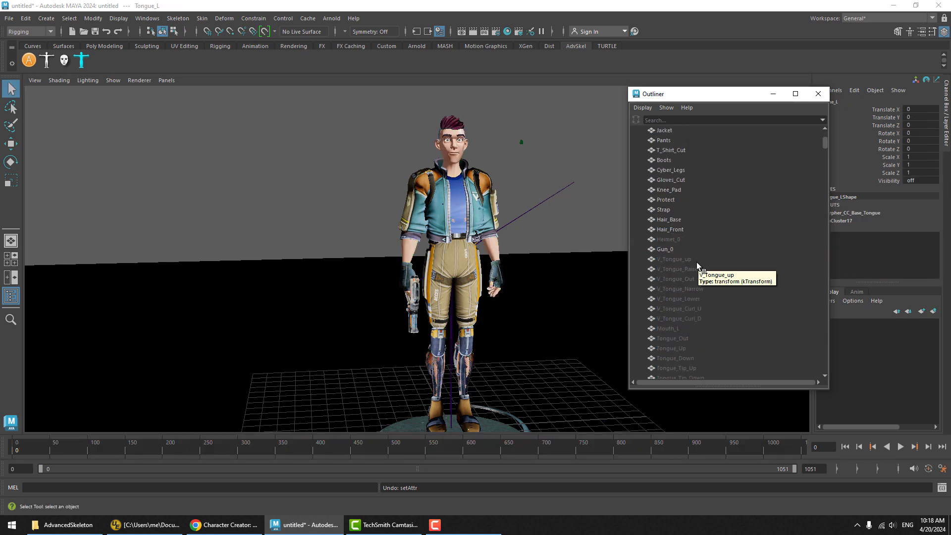
- In the Outliner, select V_Tongue_up through the last expression target and delete them
left_click(673, 259)
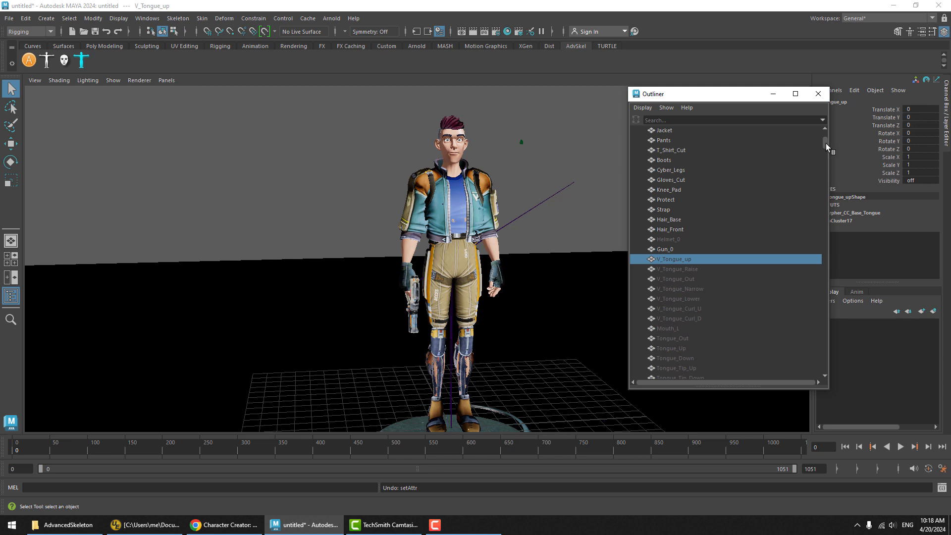
scroll("down", 3)
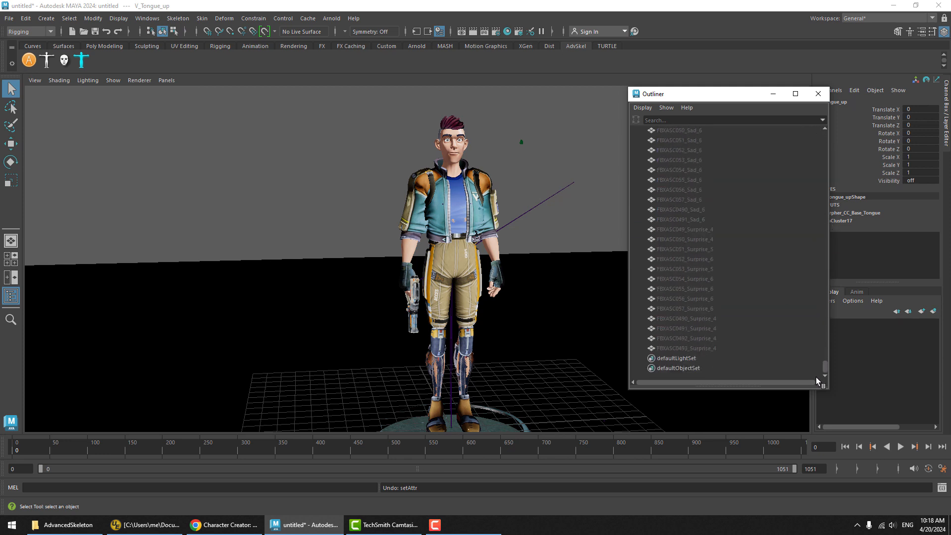
left_click(686, 348)
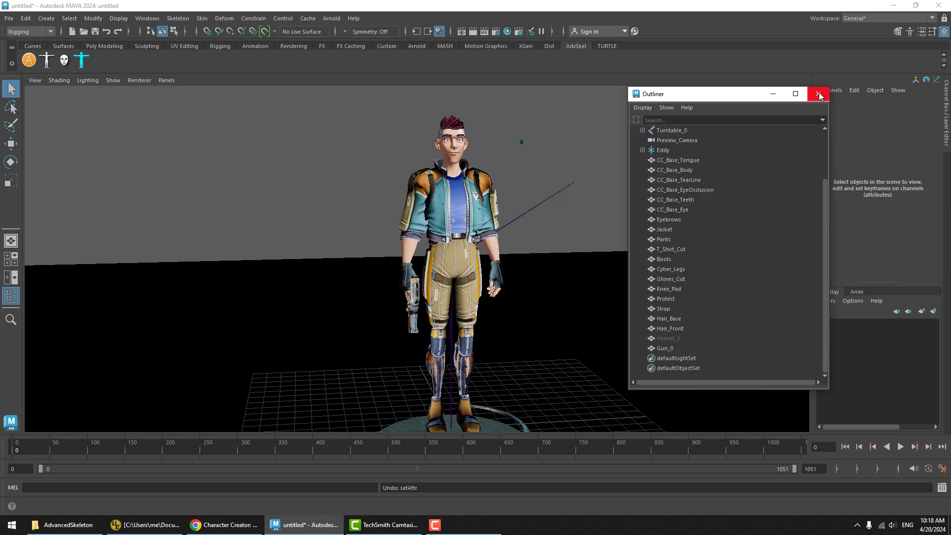
left_click(818, 94)
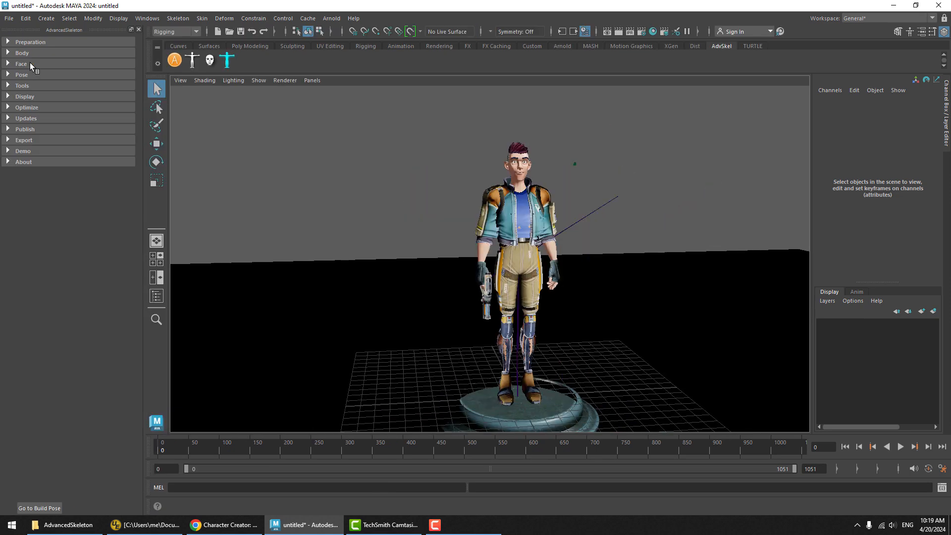
- Import biped.ma aligned to the existing skeleton, grouping geometry and removing test animation curves
left_click(22, 52)
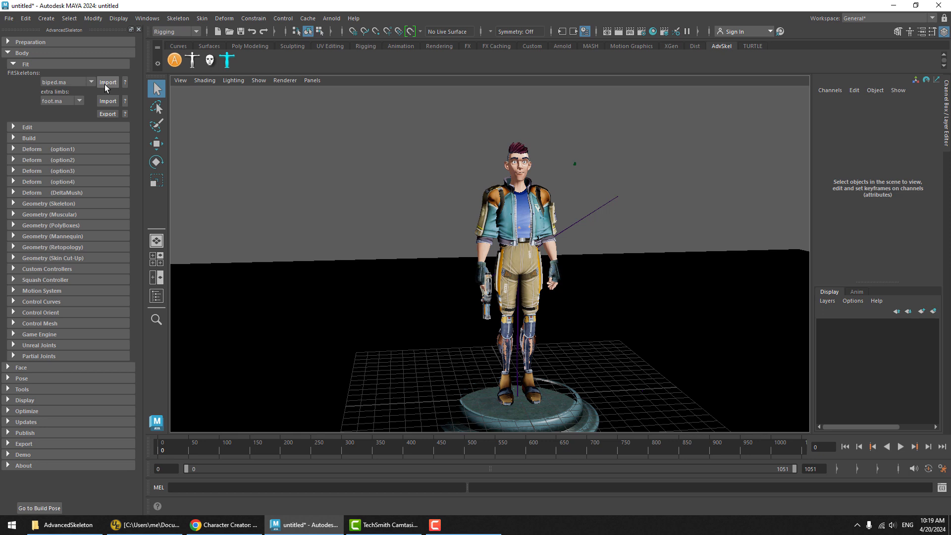
left_click(107, 82)
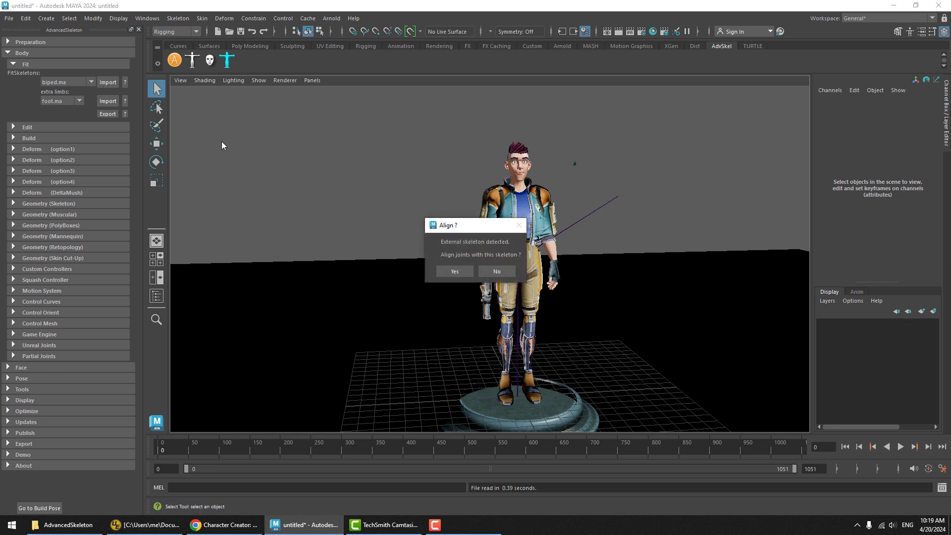
mouse_move(473, 235)
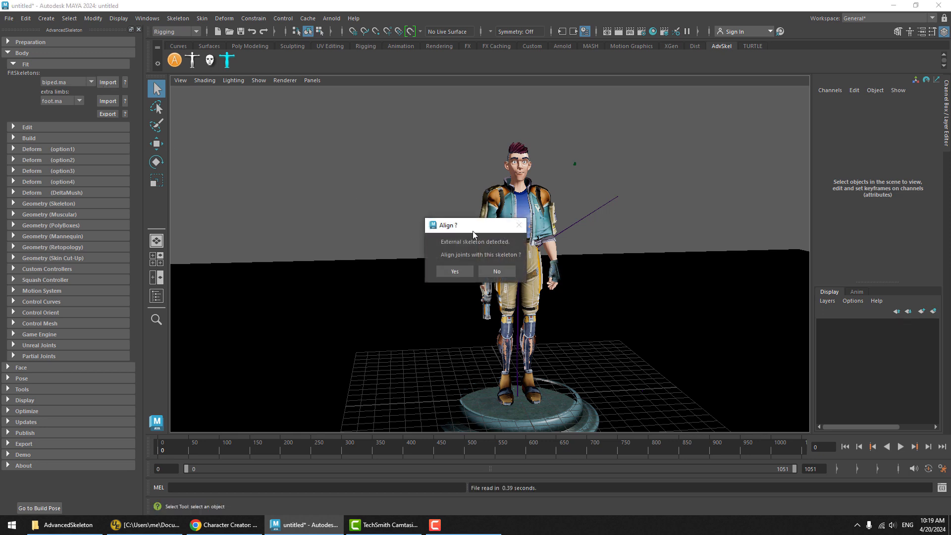
mouse_move(479, 266)
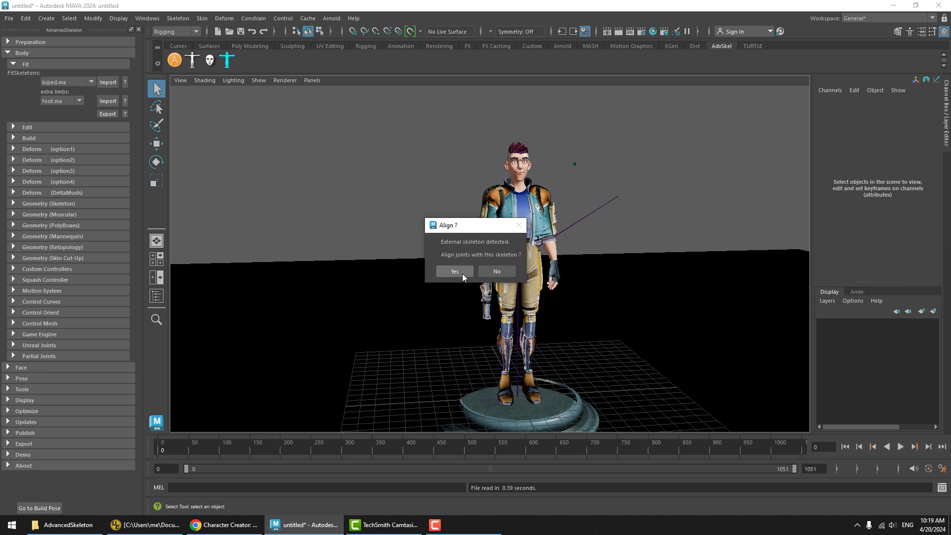
left_click(454, 271)
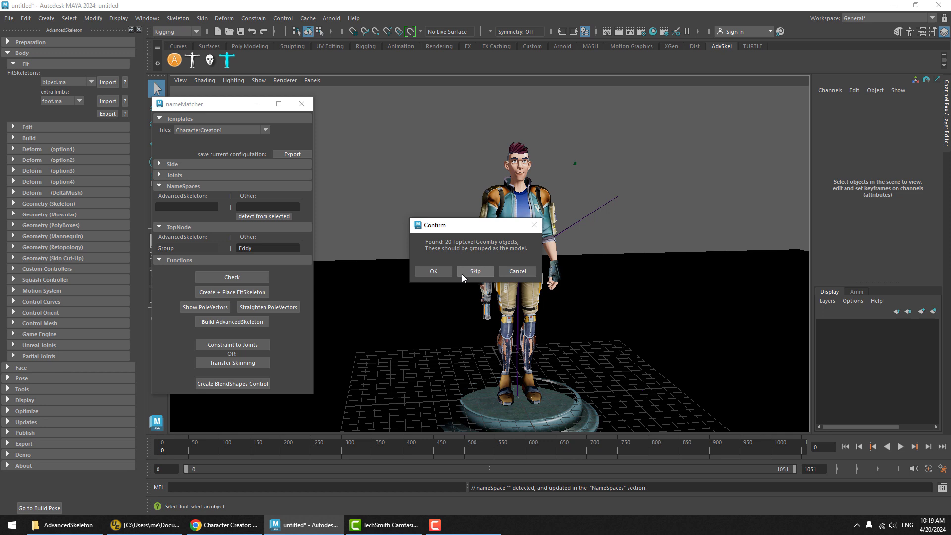
mouse_move(469, 259)
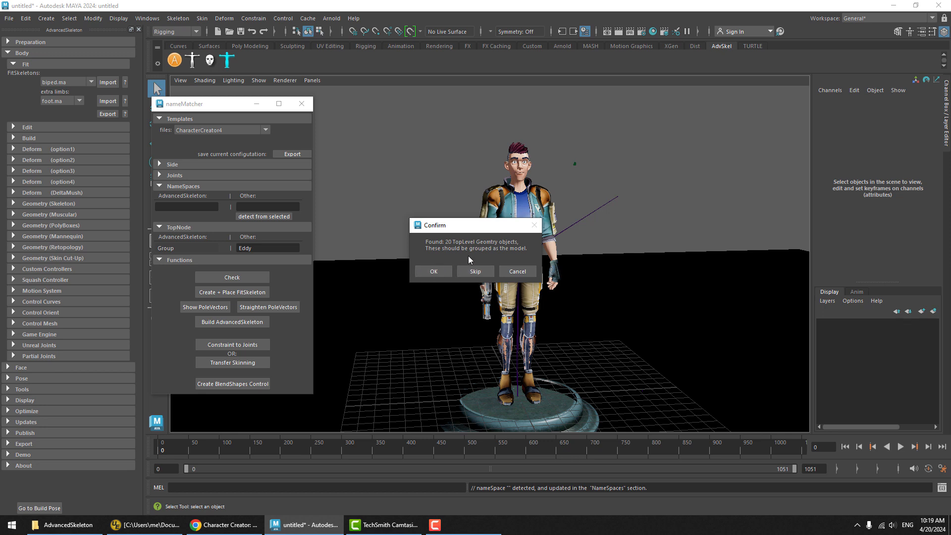
left_click(433, 271)
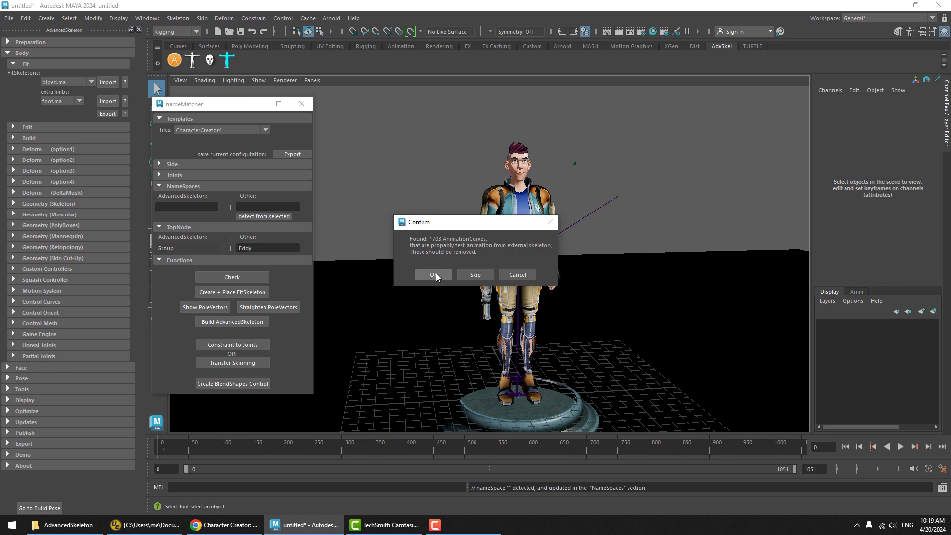
left_click(433, 274)
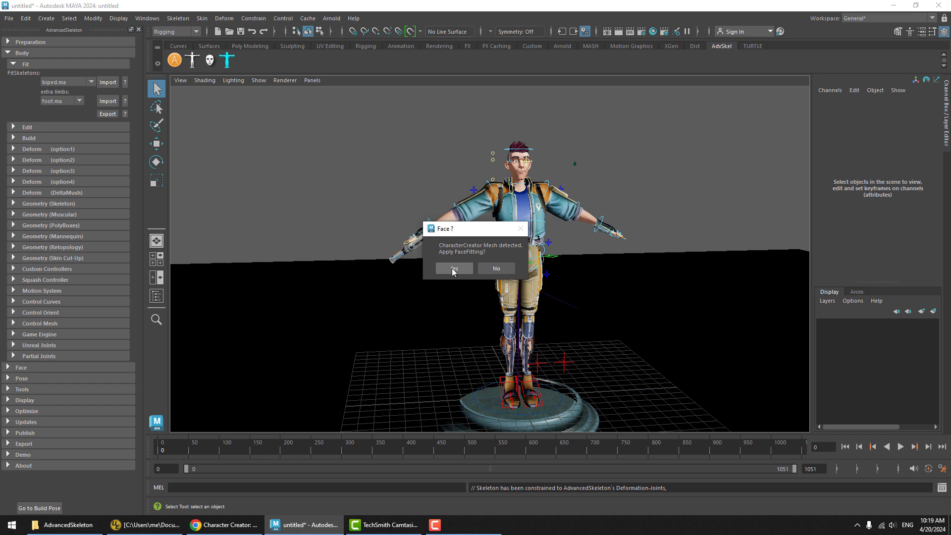
- Fit the face to the Character Creator mesh and set FBXASC052 Happy on CommonBlendShapesCtrl to 1
left_click(452, 269)
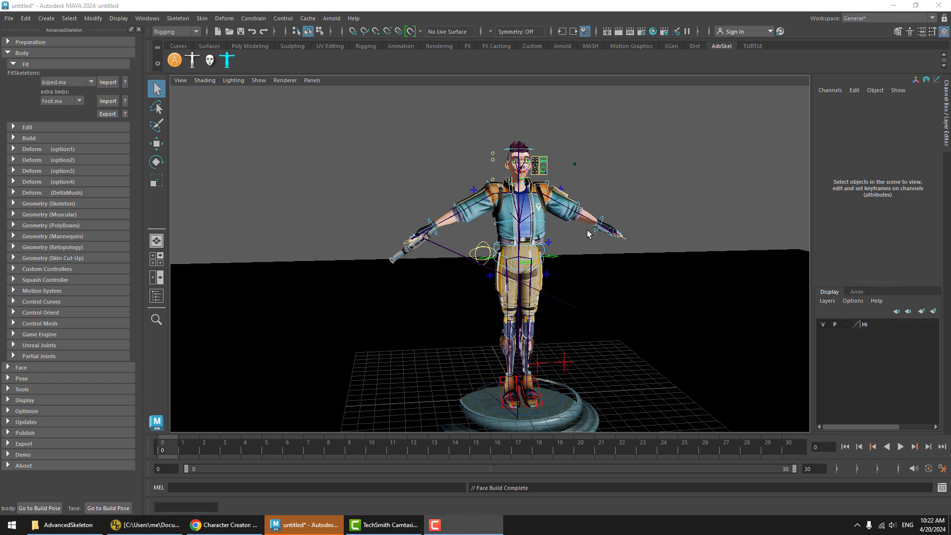
mouse_move(487, 148)
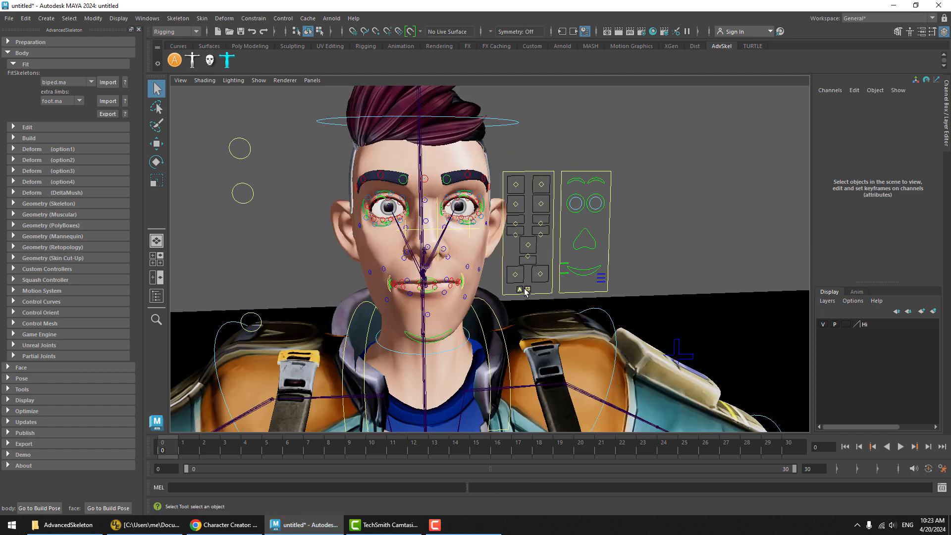
left_click(520, 288)
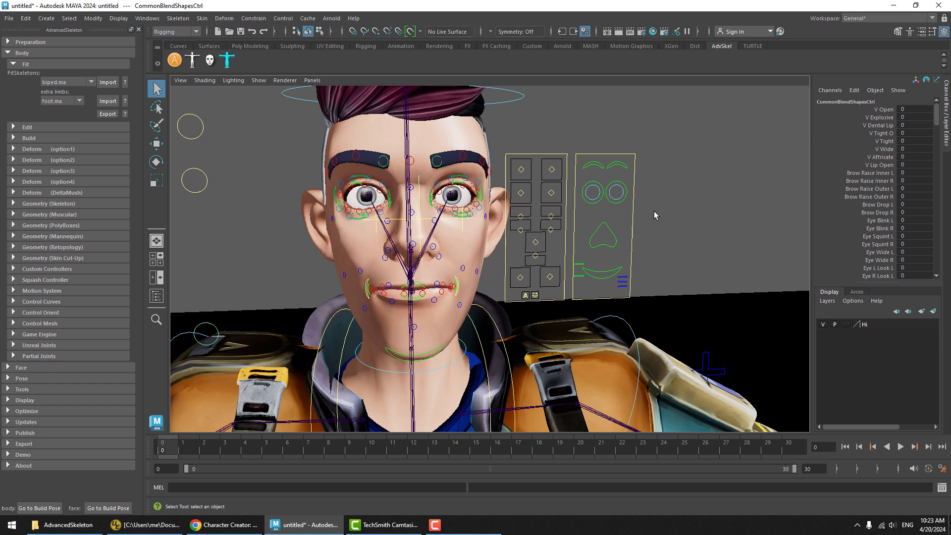
mouse_move(885, 114)
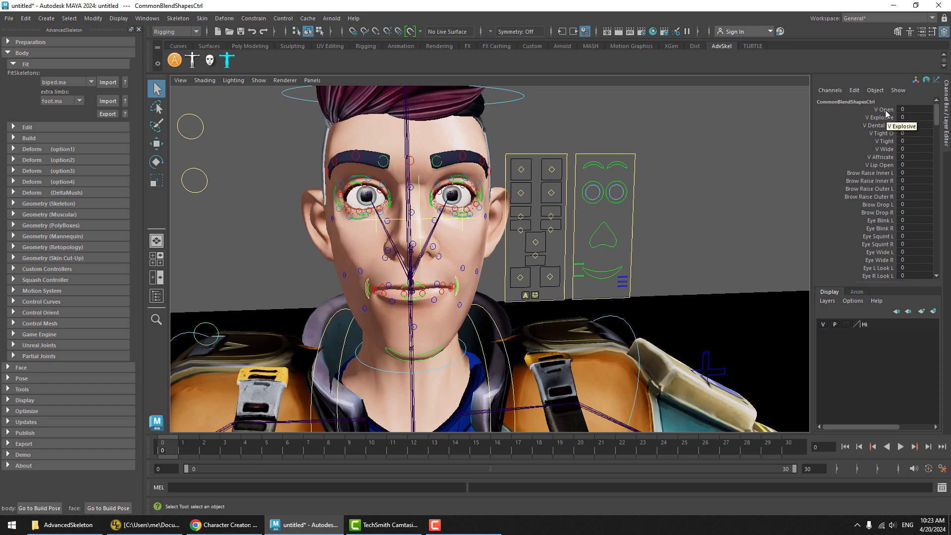
scroll("down", 3)
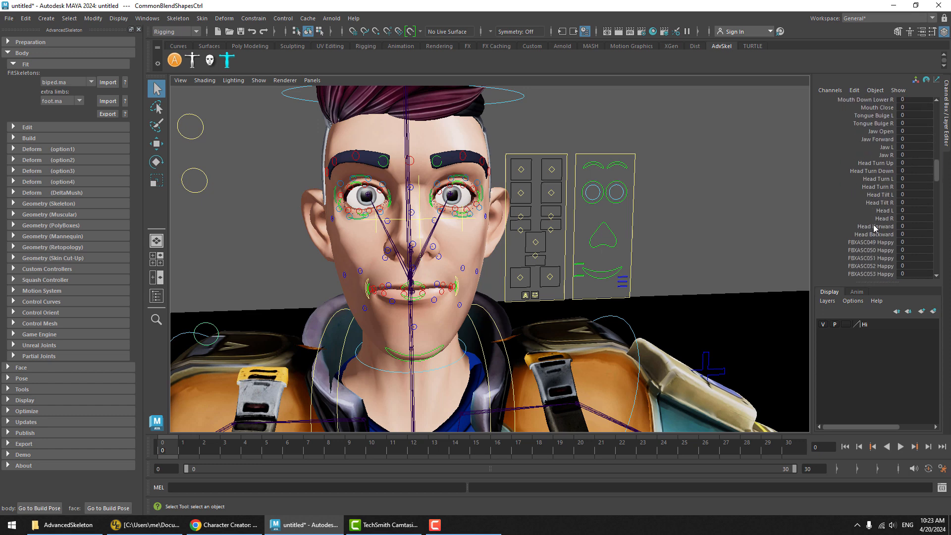
scroll("down", 3)
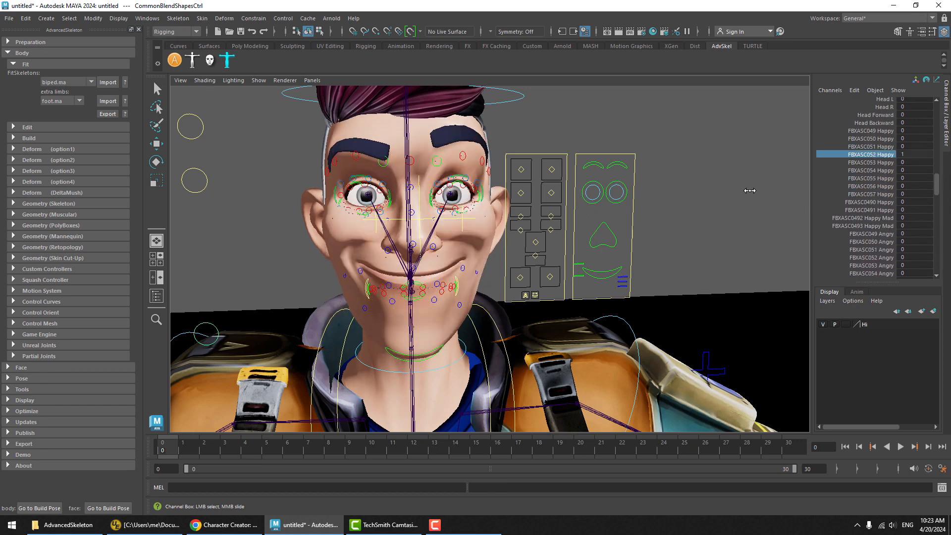
- From the biped picker's MoCapLibrary, apply Flip.fbx to the rig and play the backflip
left_click(620, 220)
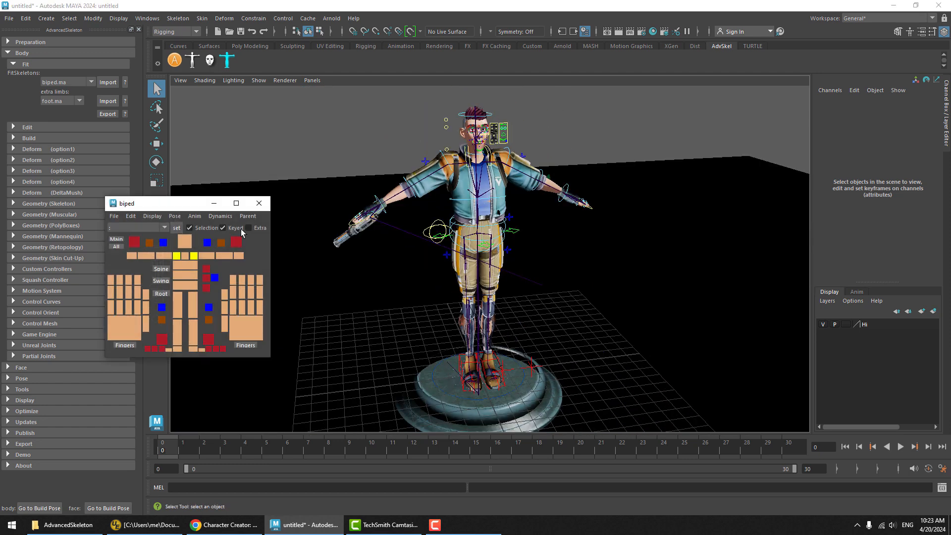
left_click(194, 216)
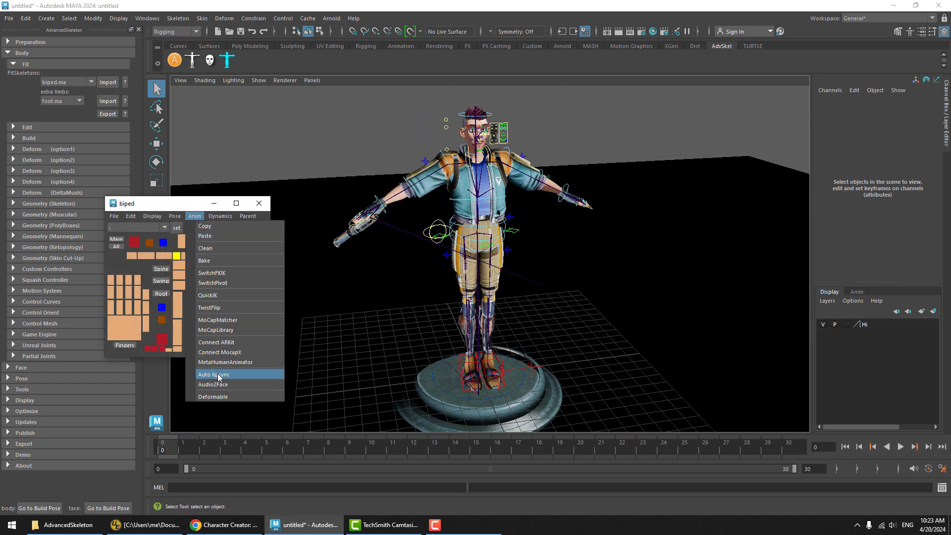
mouse_move(237, 328)
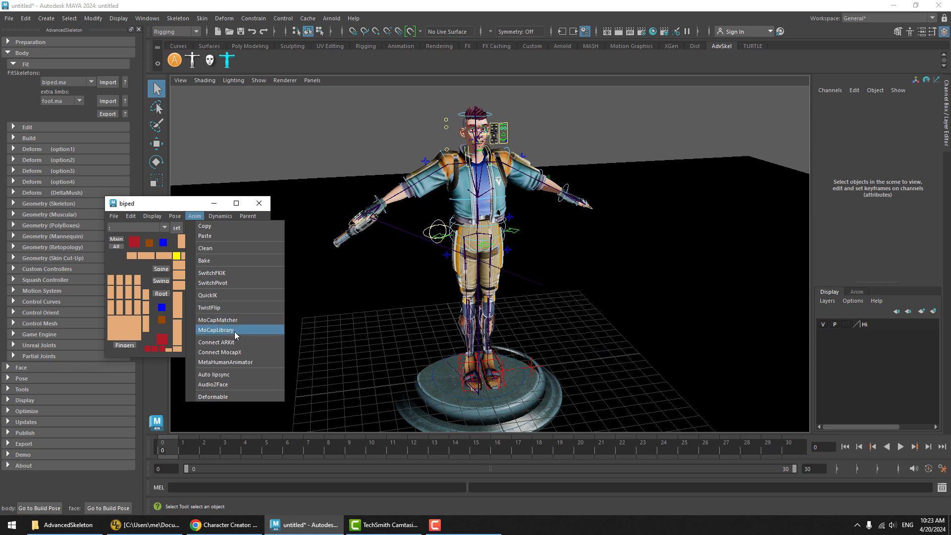
left_click(215, 329)
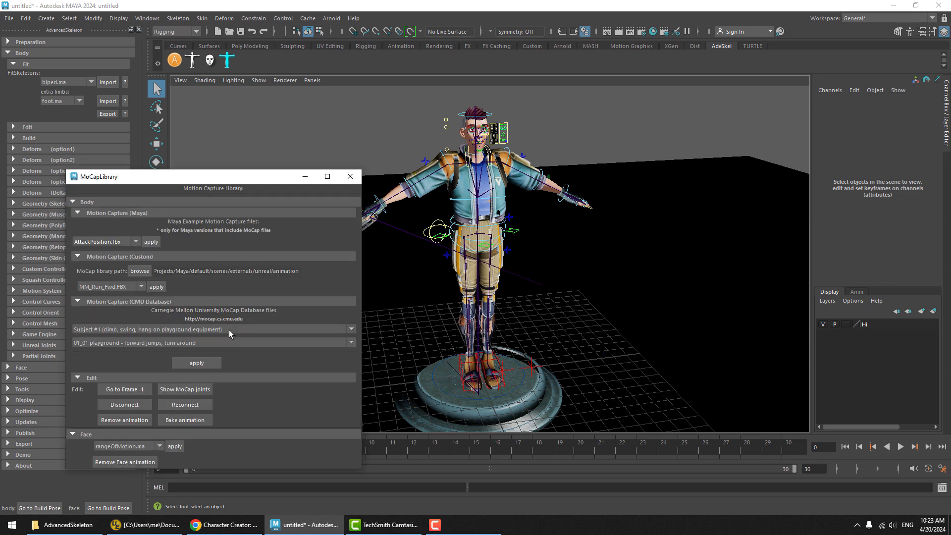
left_click(150, 242)
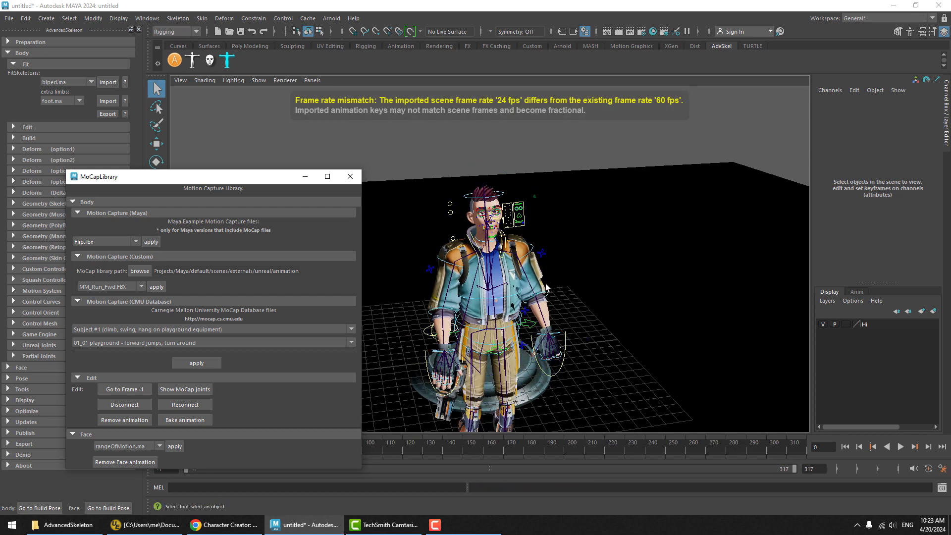
left_click(900, 446)
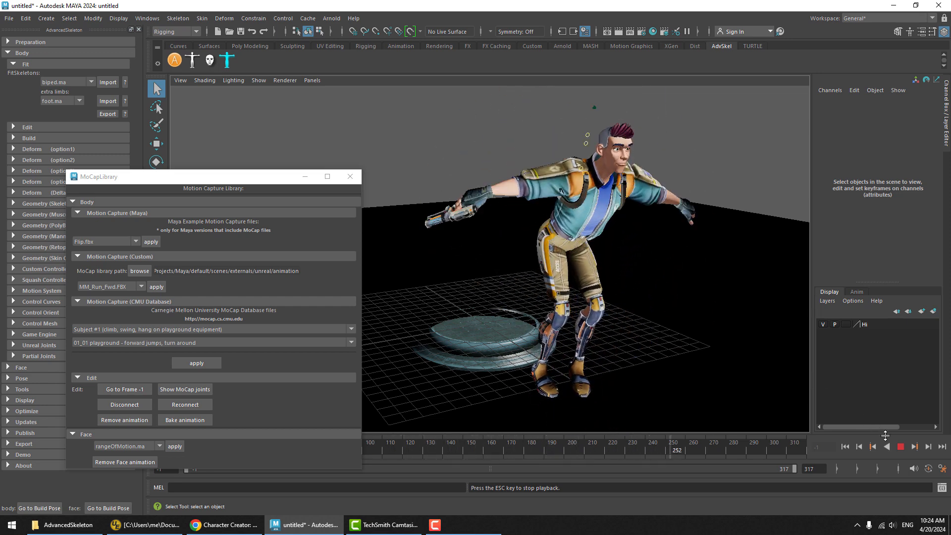
- Apply rangeOfMotion.ma from the Face section, play it through the timeline, then stop playback
left_click(124, 420)
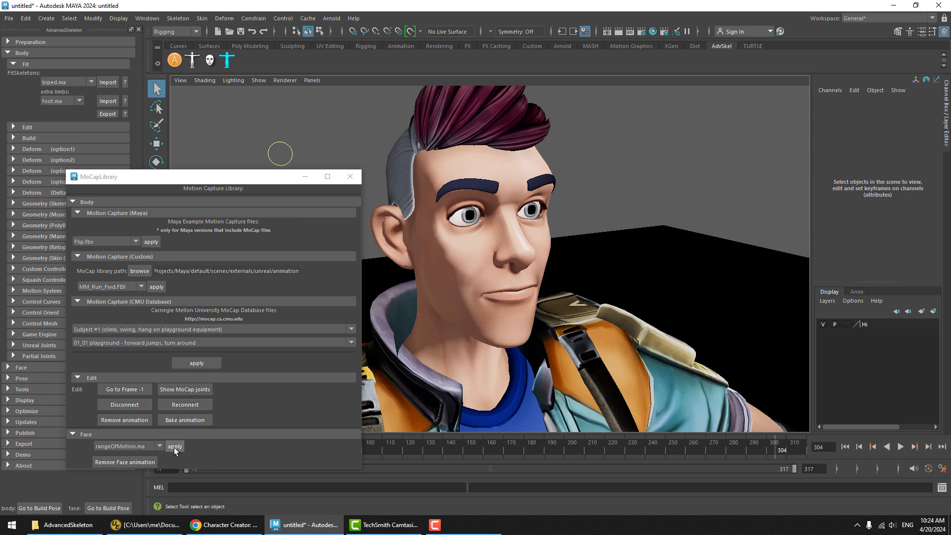
left_click(174, 447)
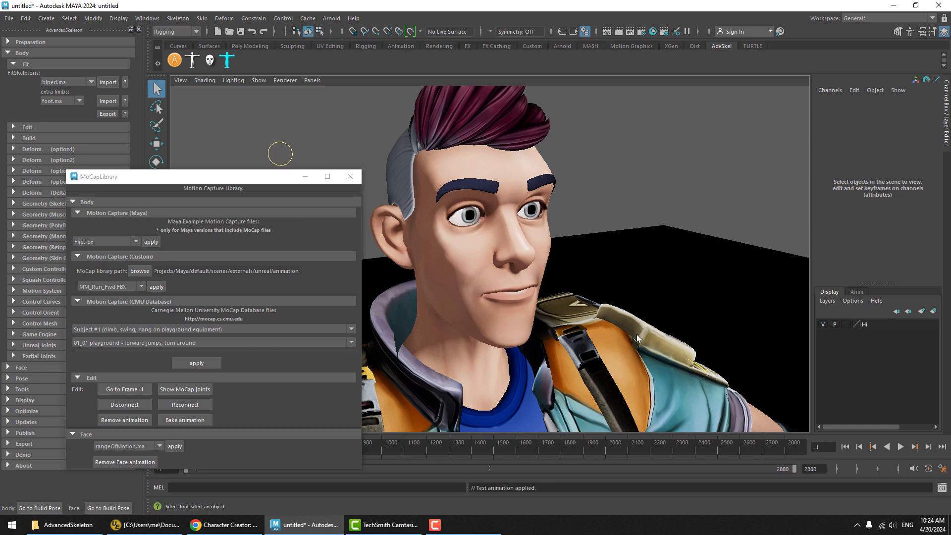
left_click(901, 446)
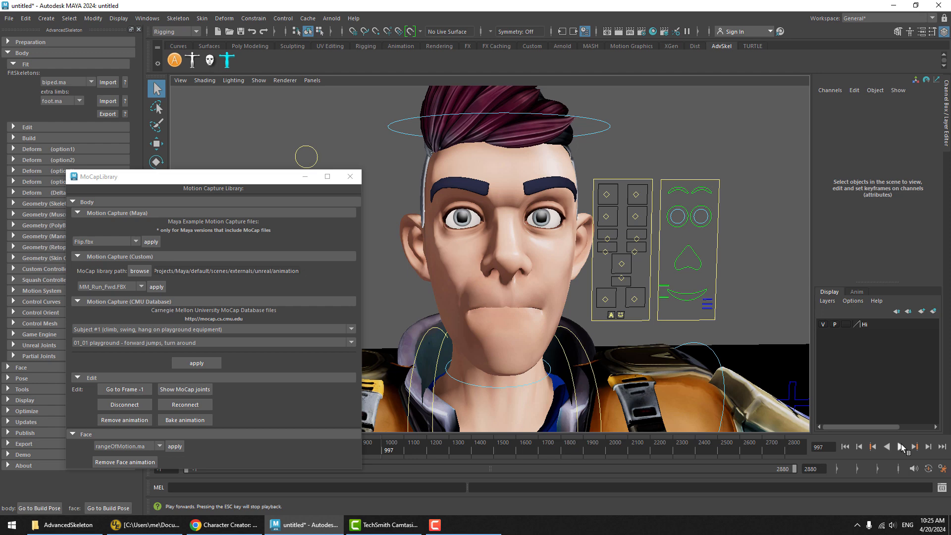
left_click(899, 447)
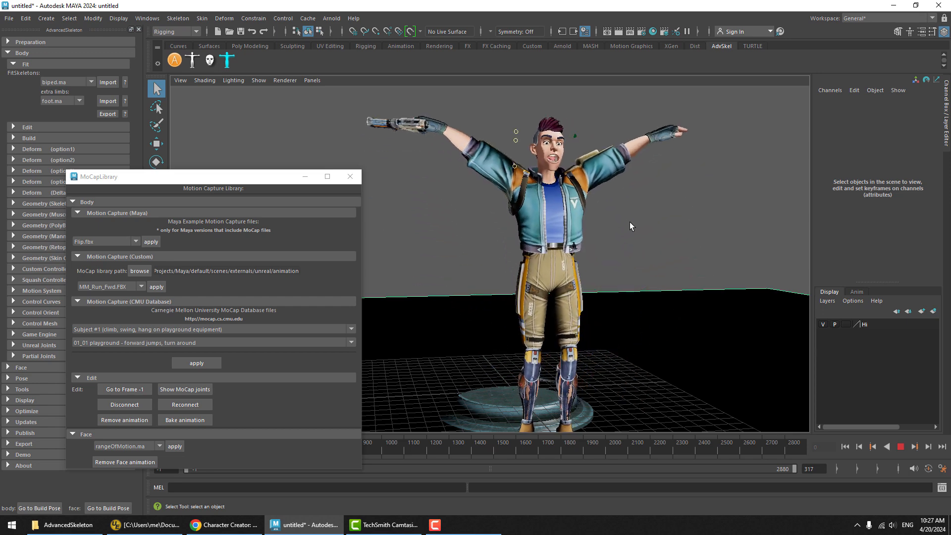
left_click(900, 447)
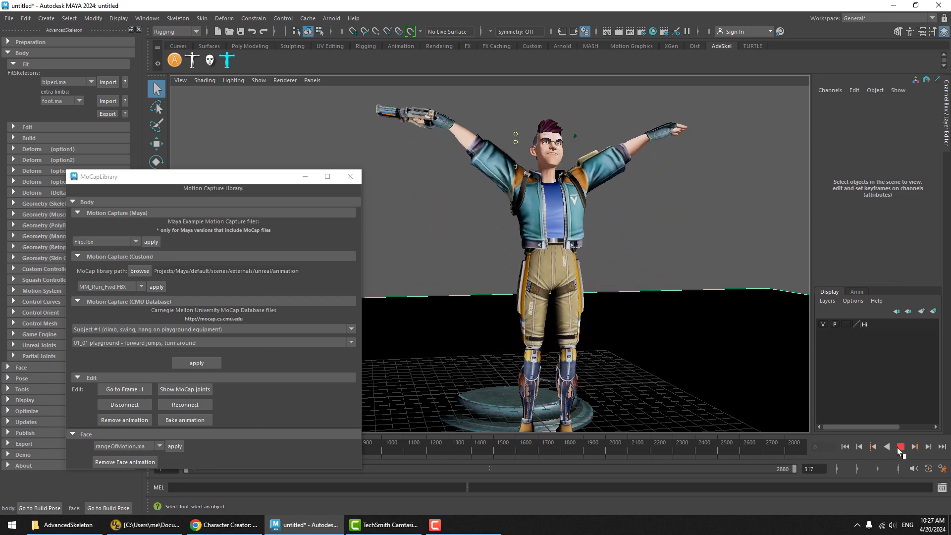
left_click(899, 447)
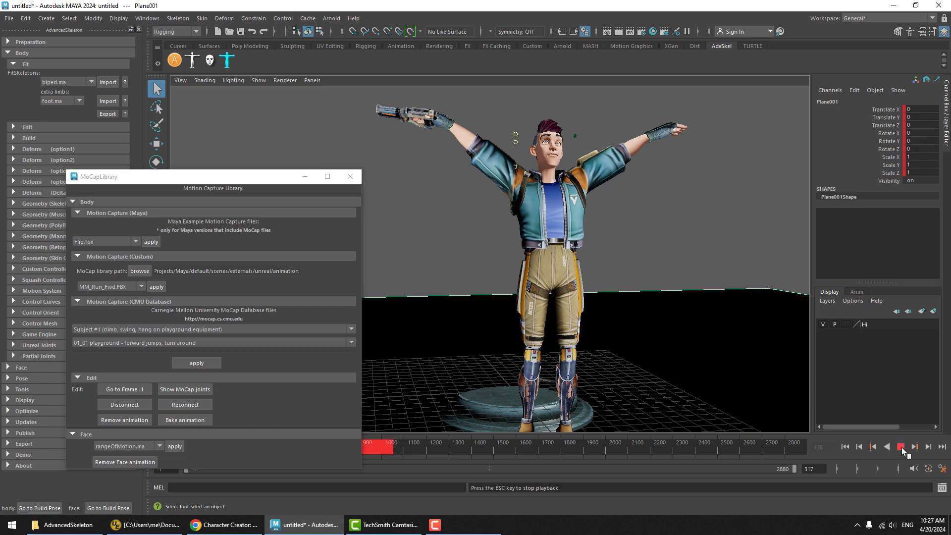